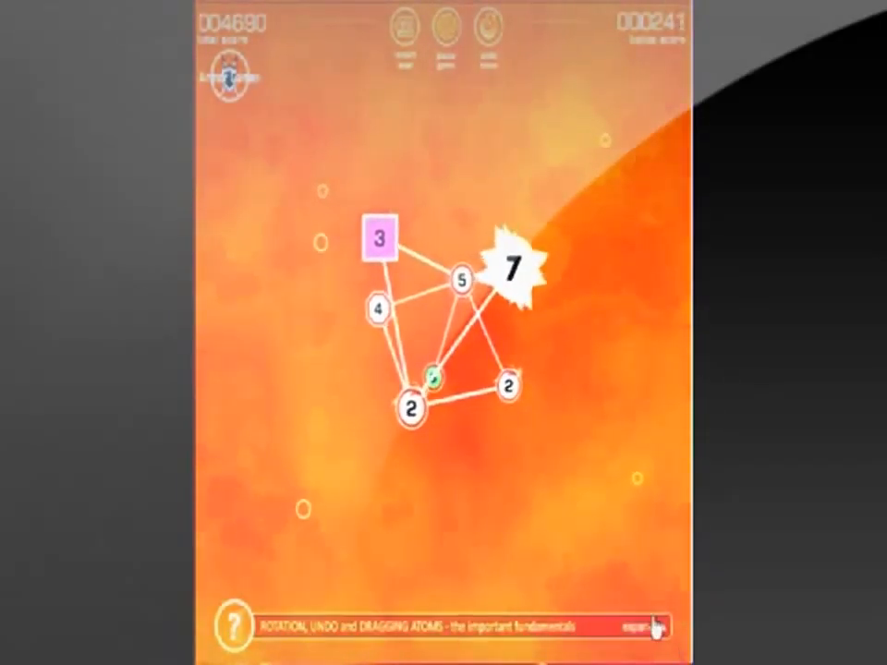
# - Expand the tutorial bar to show the rotation, undo and dragging tips
pyautogui.click(652, 628)
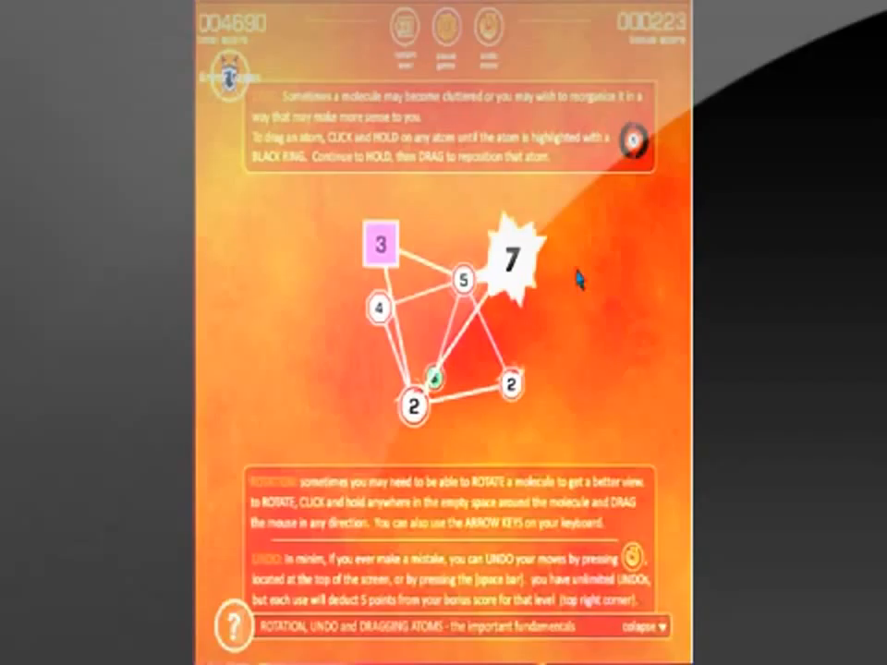
# - Drag the 7 atom down-right and the 2 atom left to untangle the molecule
pyautogui.moveTo(508, 255); pyautogui.dragTo(573, 365)
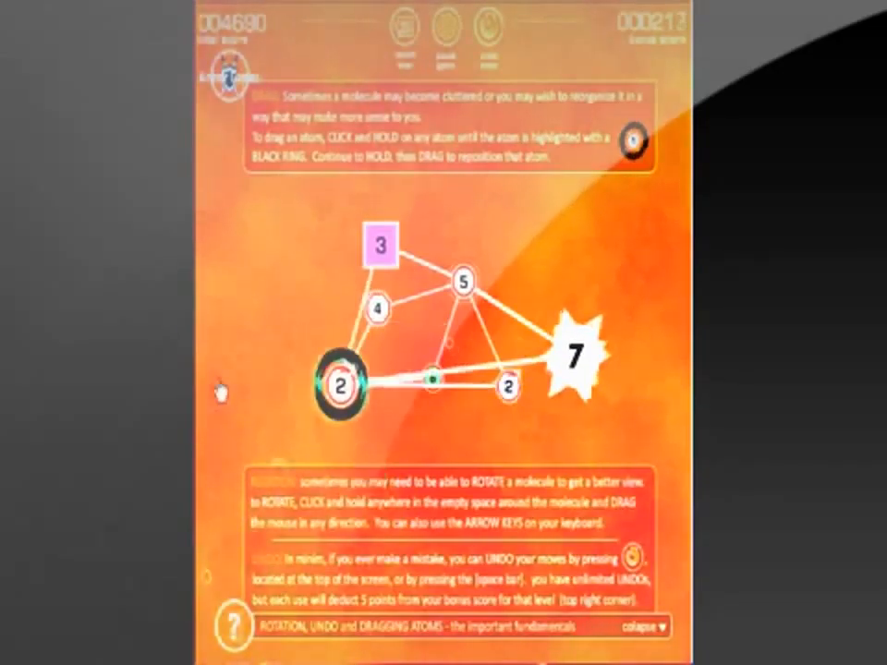
pyautogui.moveTo(342, 387); pyautogui.dragTo(286, 405)
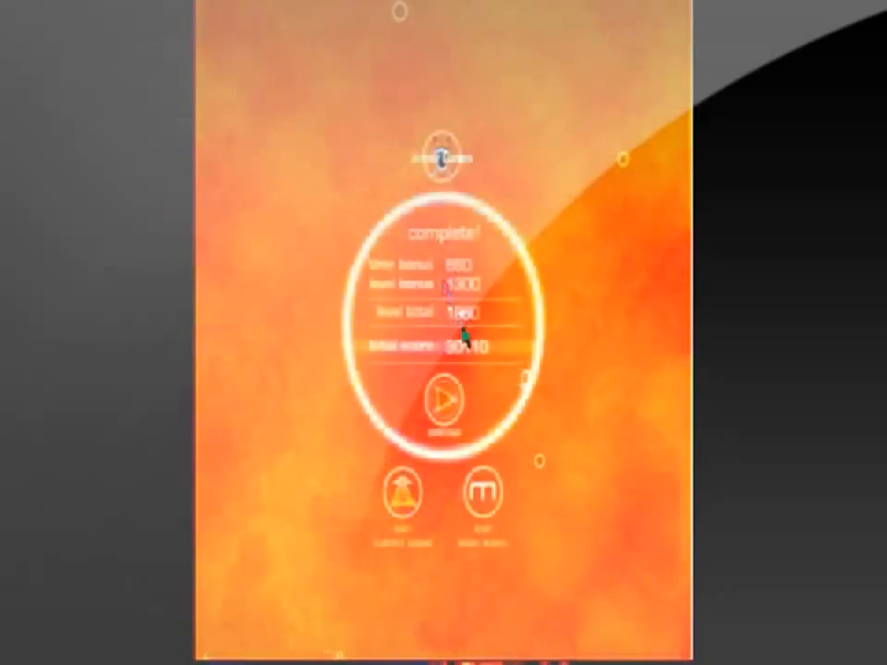
# - Continue to the next level, merge from the 6 atom, then dismiss the scores
pyautogui.click(445, 402)
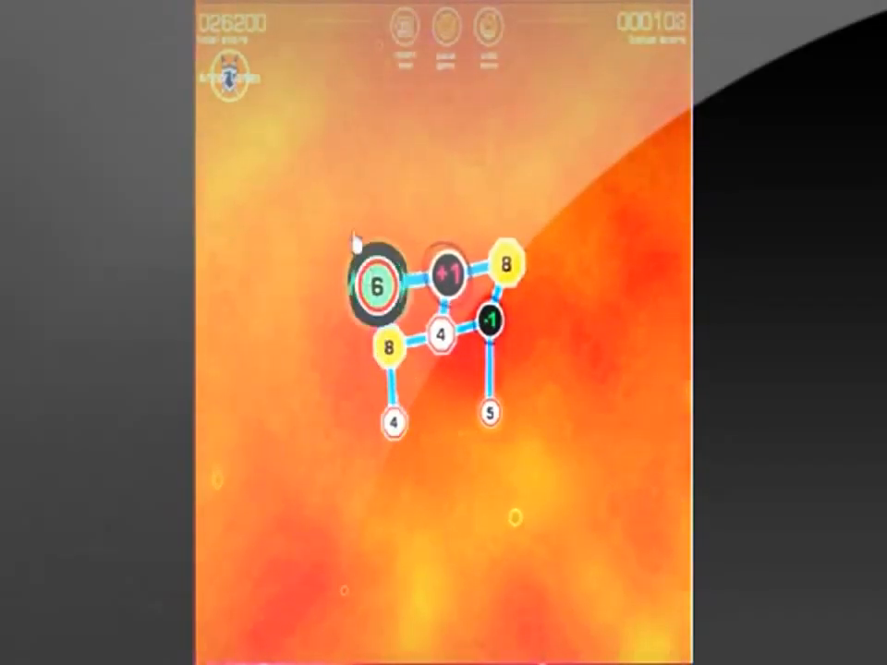
pyautogui.click(376, 273)
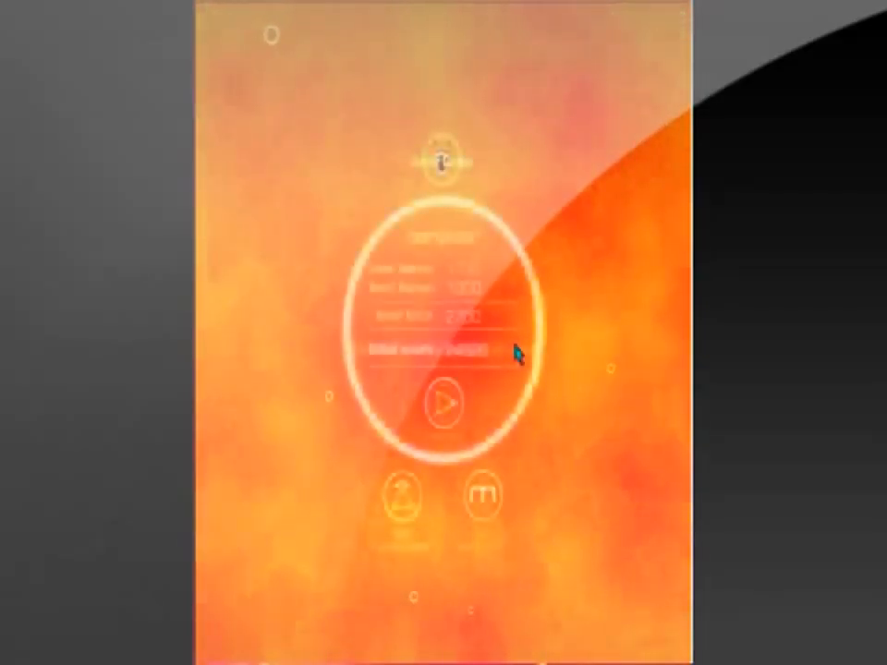
pyautogui.click(443, 404)
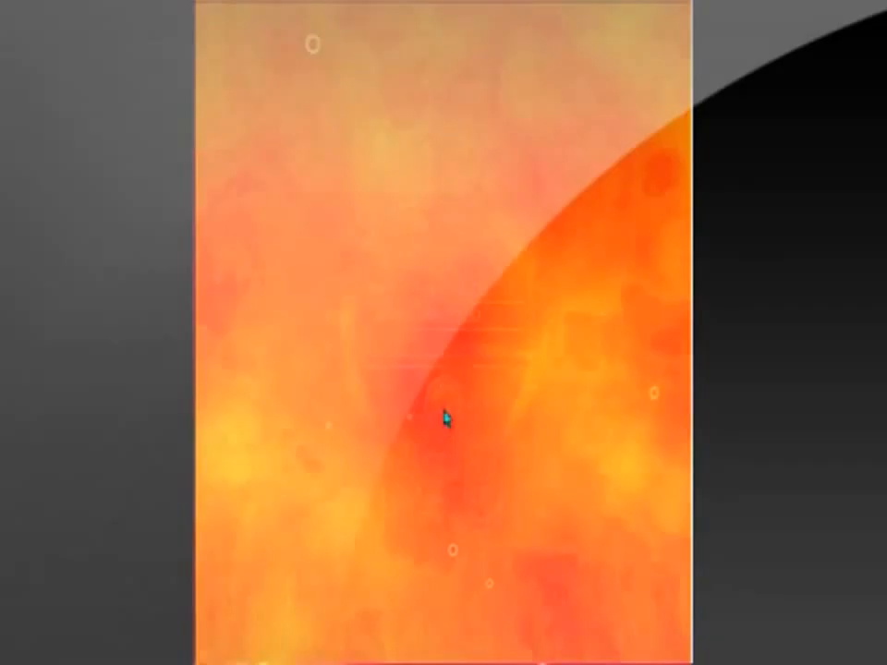